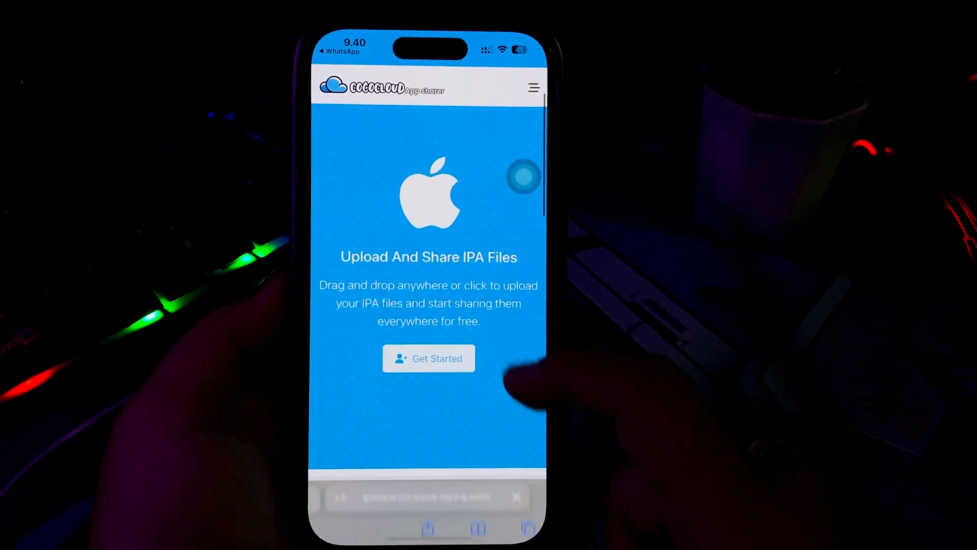
# Sign in with the saved login, pass the 'I'm not a robot' fire-hydrant captcha and submit.
pyautogui.click(428, 358)
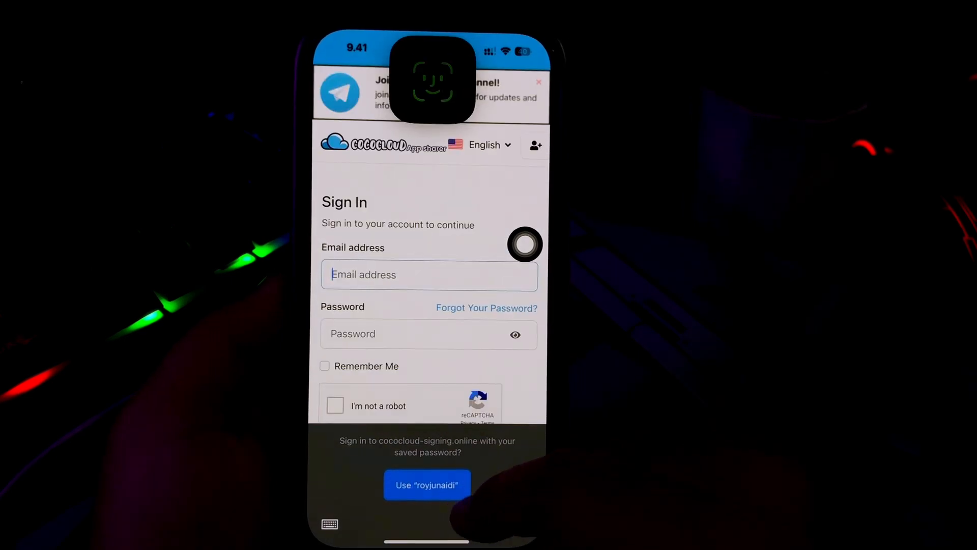
pyautogui.click(426, 484)
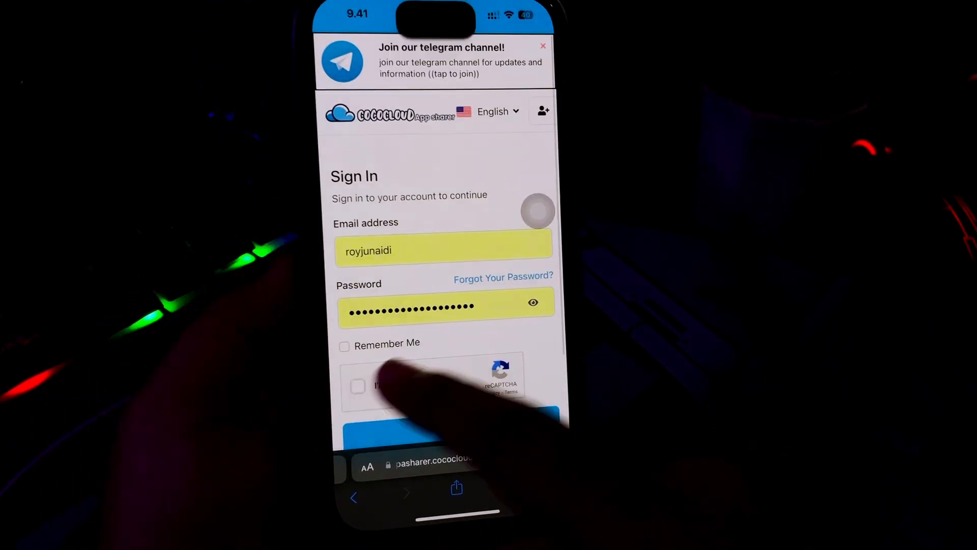
pyautogui.click(357, 386)
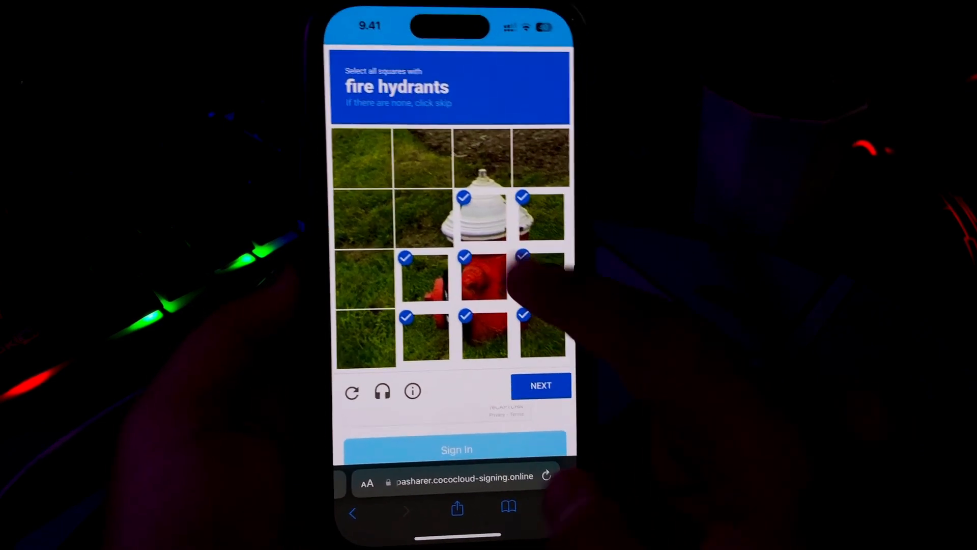
pyautogui.click(540, 384)
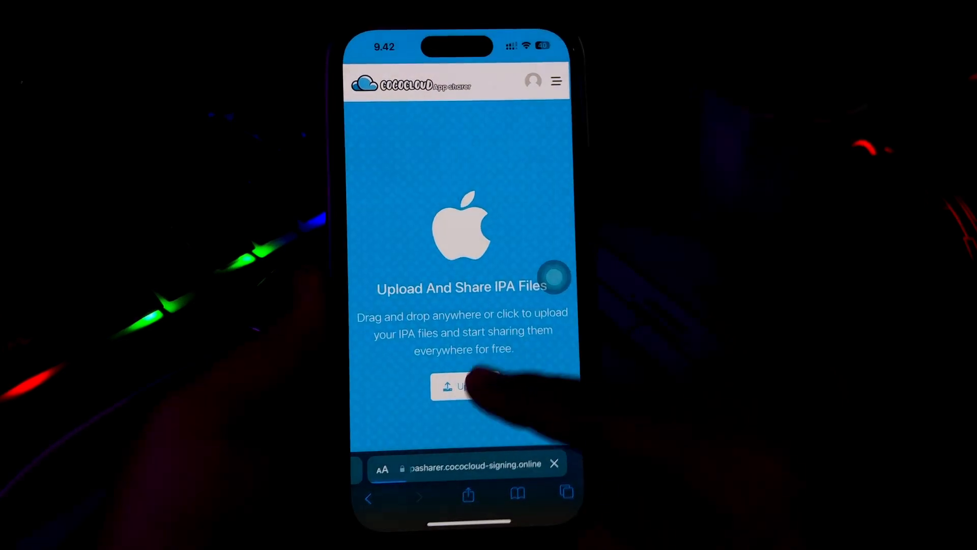
# Search Downloads for 'Nic', choose NiceBattery.ipa and upload it via the Upload Your IPA Files dialog.
pyautogui.click(464, 387)
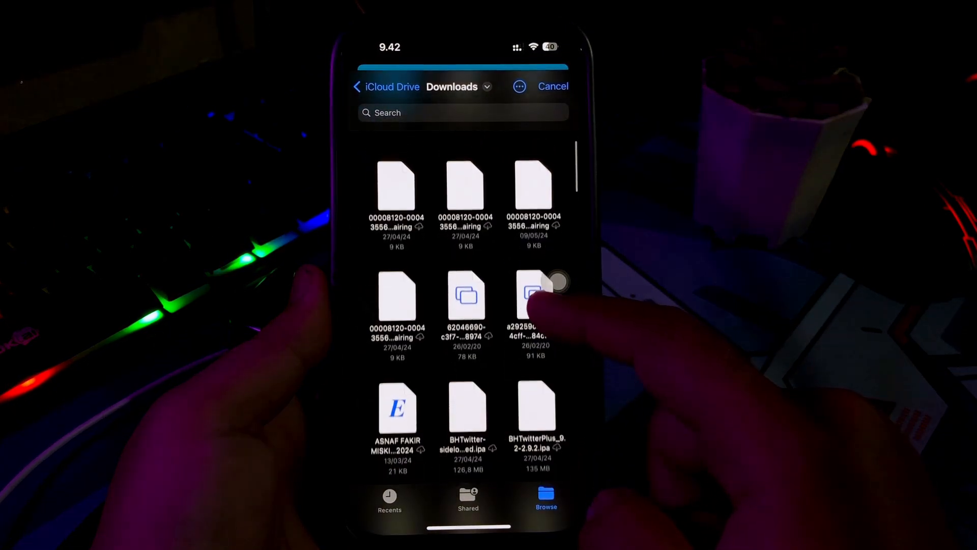
pyautogui.scroll(-3)
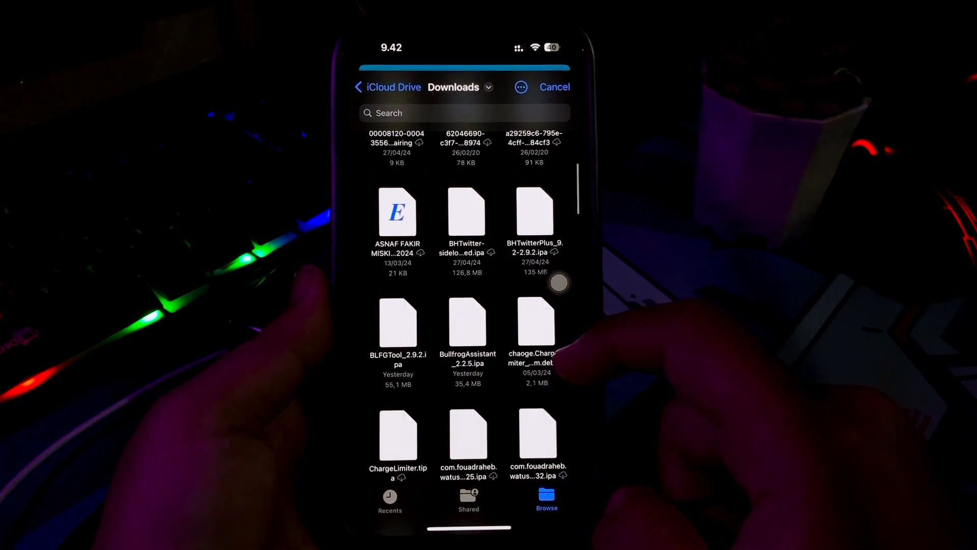
pyautogui.click(461, 113)
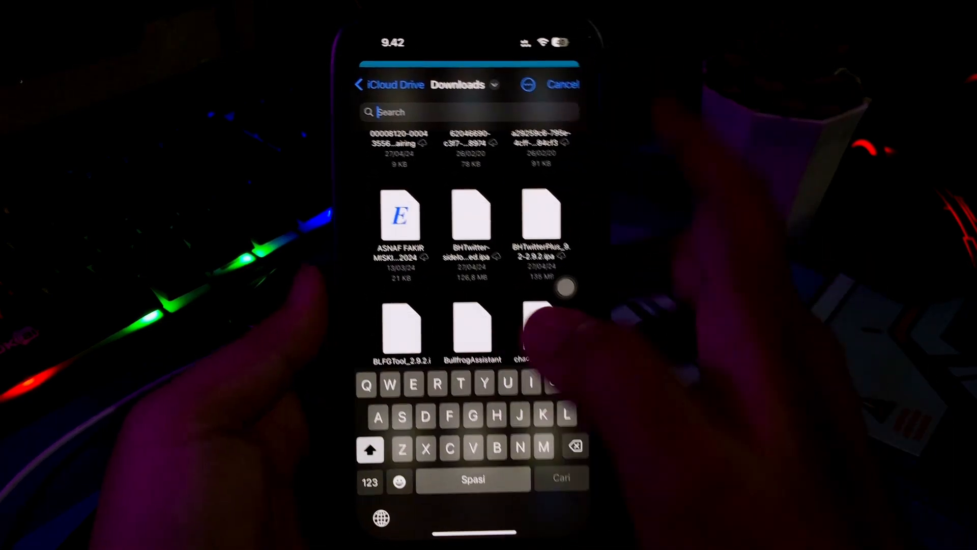
pyautogui.write('Nic')
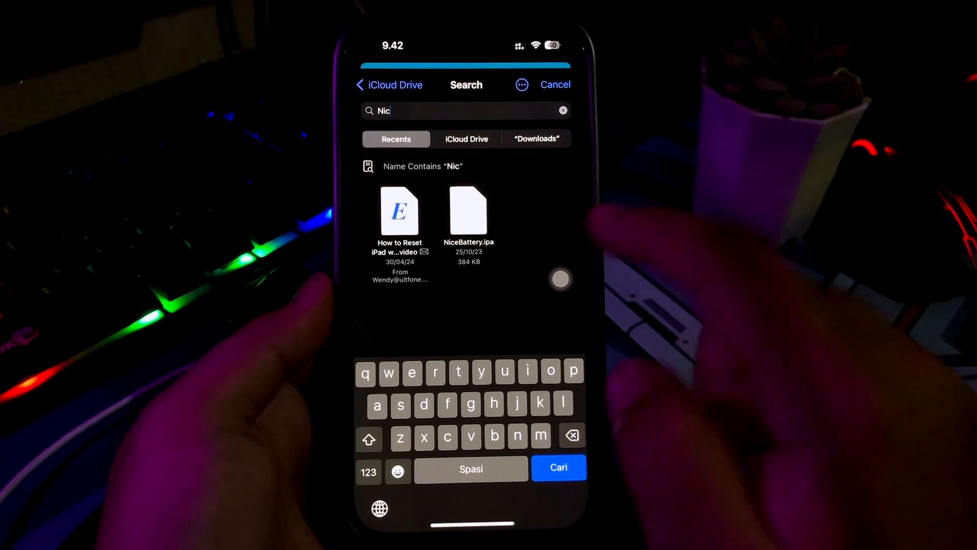
pyautogui.click(468, 210)
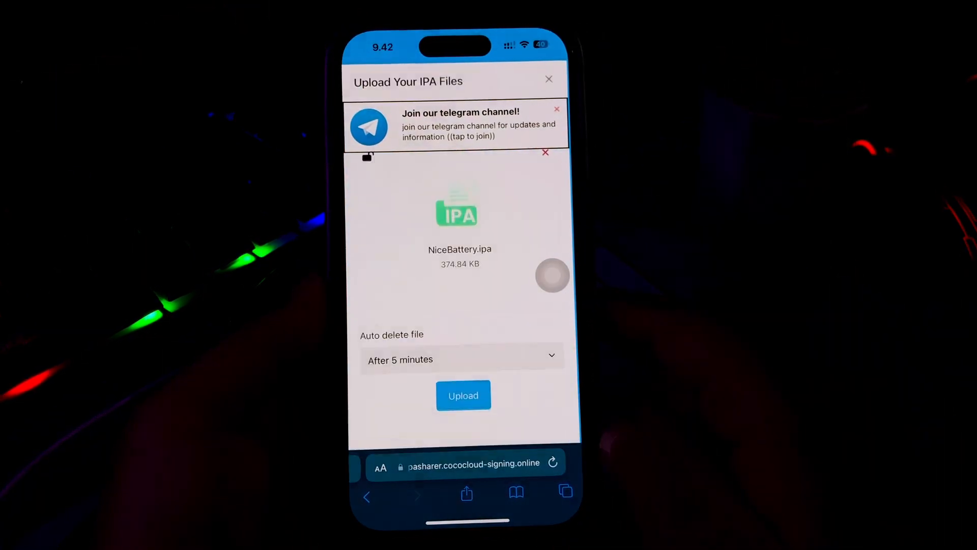
pyautogui.click(463, 395)
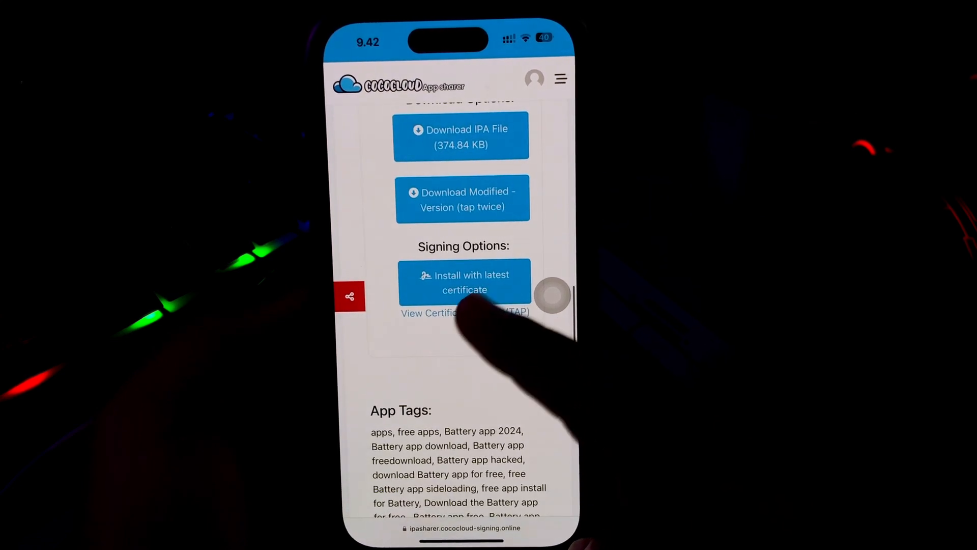
# Choose 'Install with latest certificate' for the uploaded Battery app under Signing Options.
pyautogui.click(464, 282)
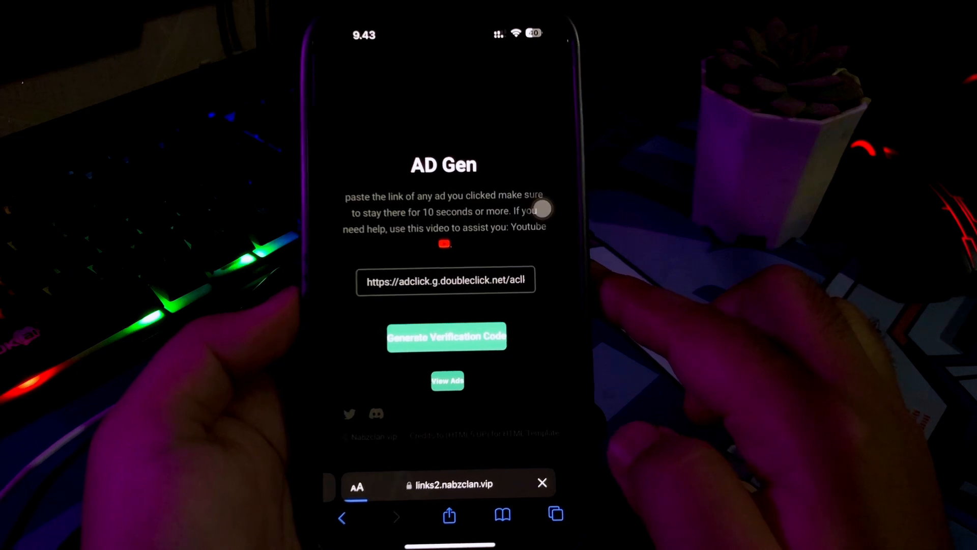
# Generate a verification code on AD Gen and fetch the generated ad code.
pyautogui.click(445, 337)
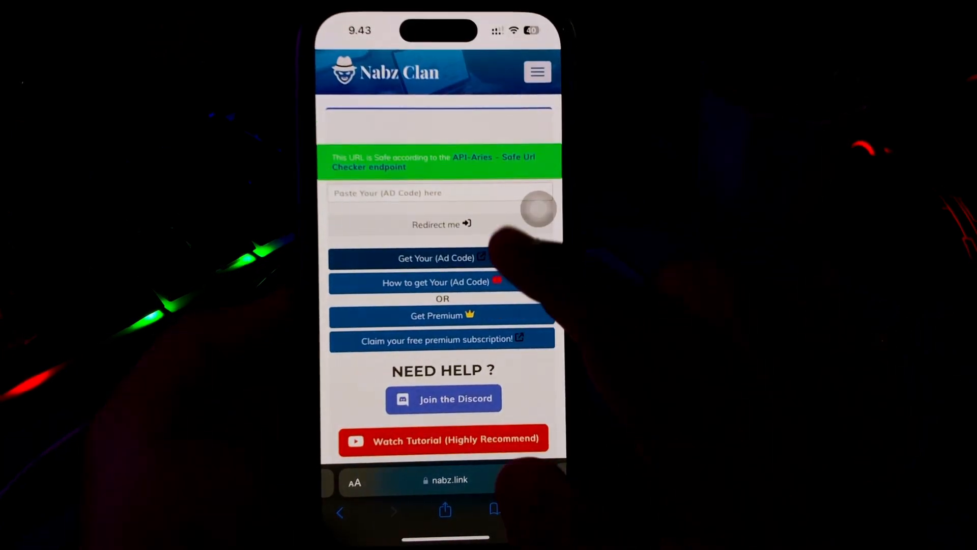
pyautogui.click(439, 192)
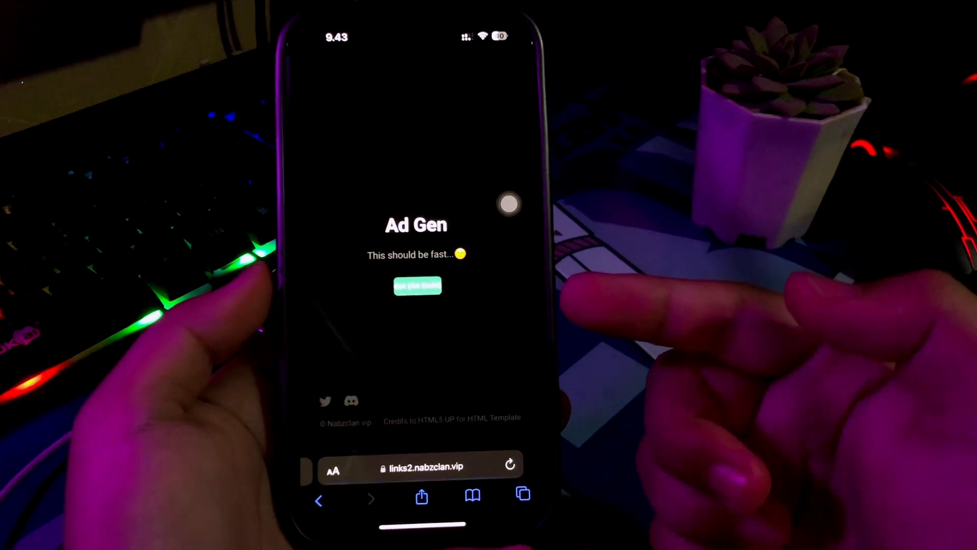
pyautogui.click(522, 495)
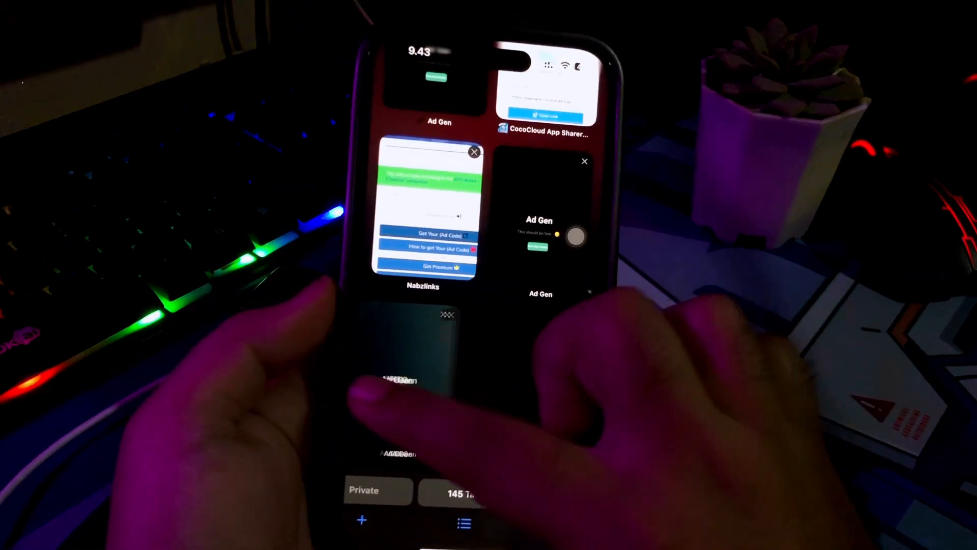
# Return to the Nabzlinks page with the ad code and continue to the link countdown.
pyautogui.click(425, 211)
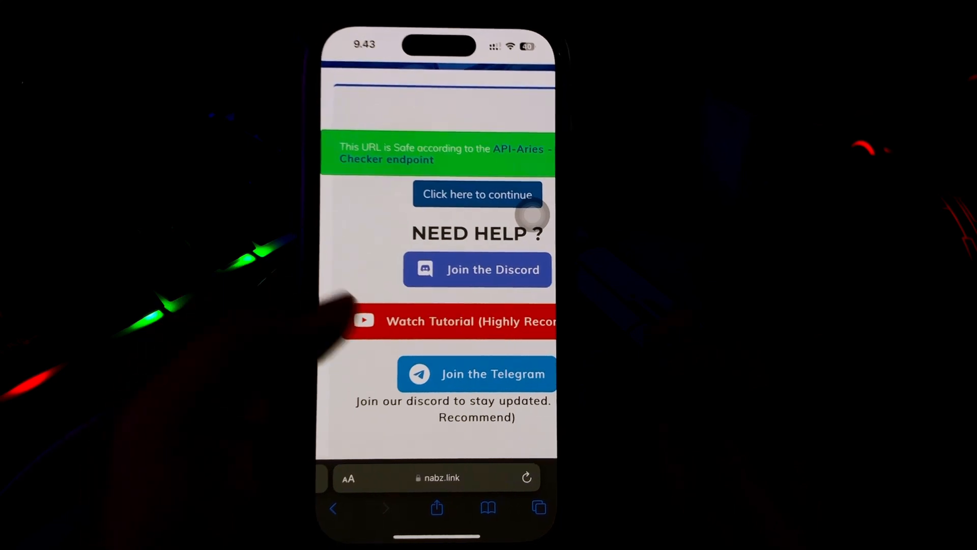
pyautogui.scroll(-3)
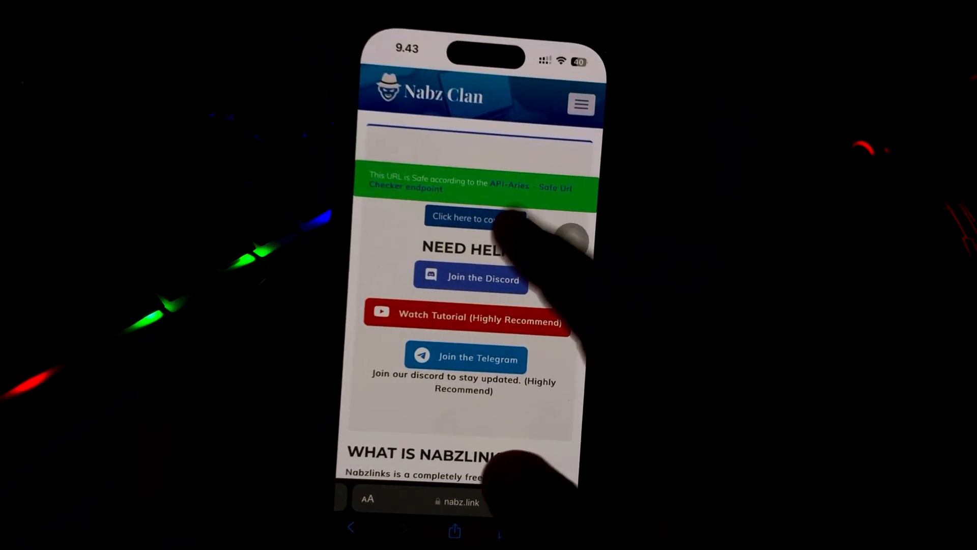
pyautogui.click(475, 219)
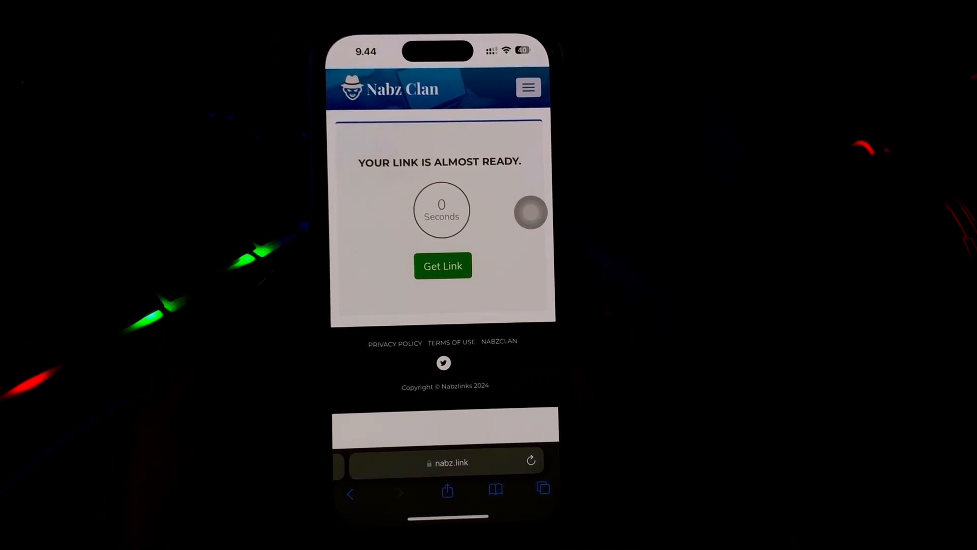
# Get the final link after the countdown and confirm installing the Battery app.
pyautogui.click(443, 265)
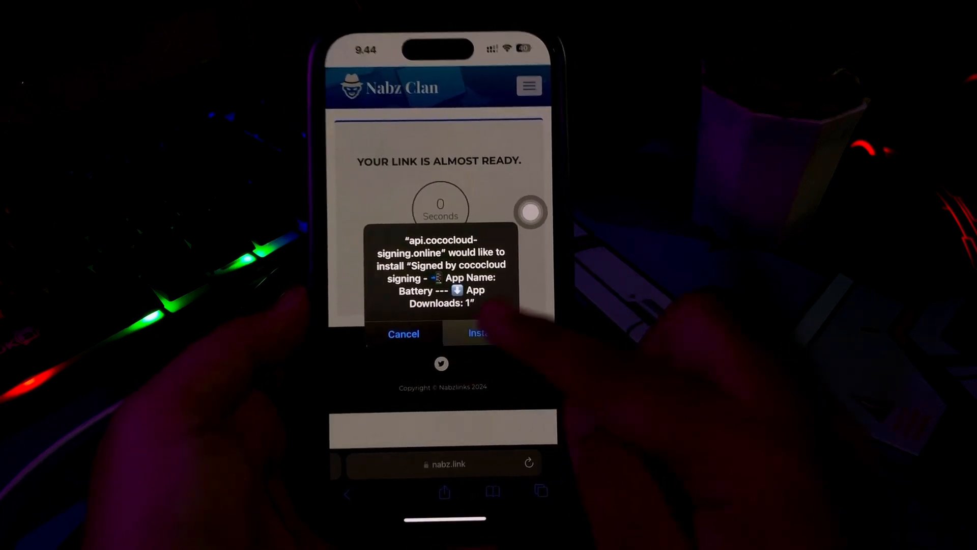
pyautogui.click(403, 333)
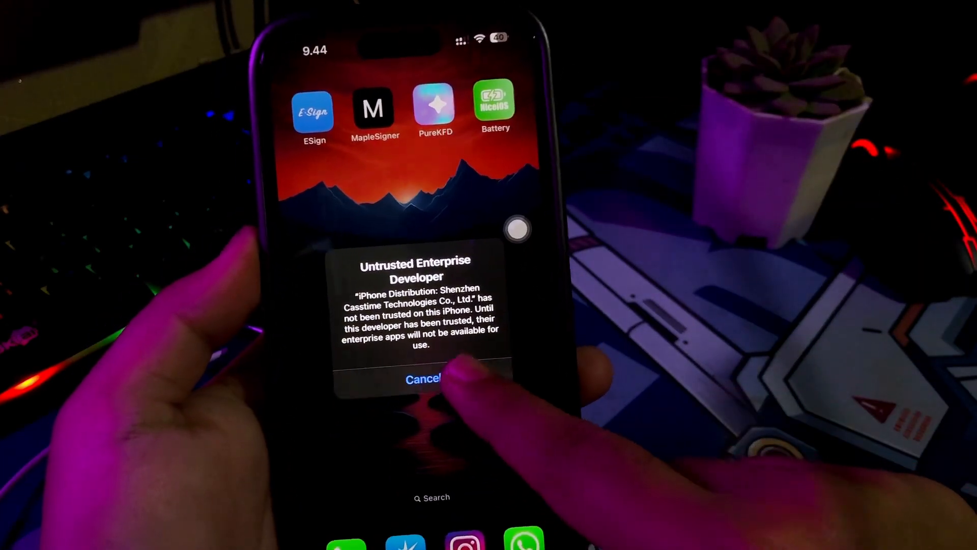
# Dismiss the Untrusted Developer alert and trust Shenzhen Casstime Technologies in VPN & Device Management.
pyautogui.click(417, 380)
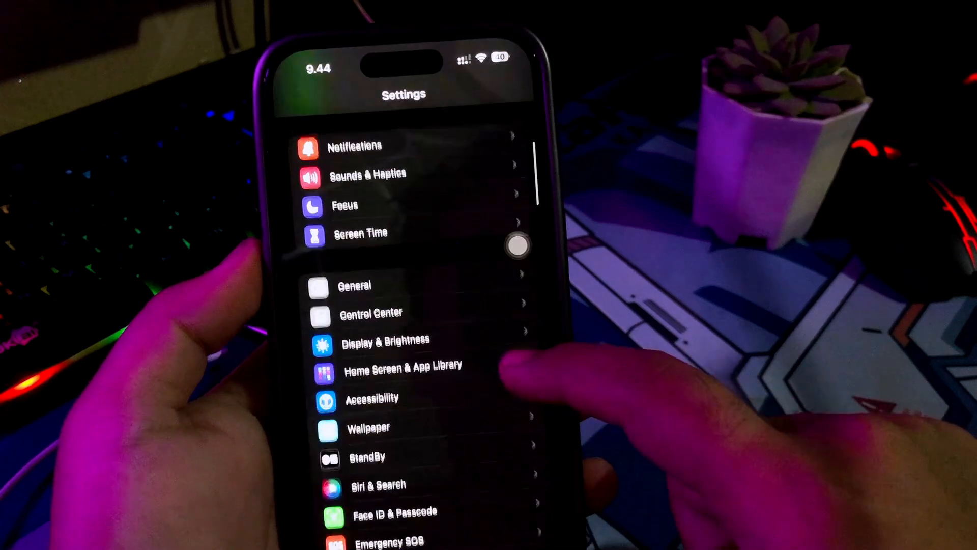
pyautogui.click(354, 285)
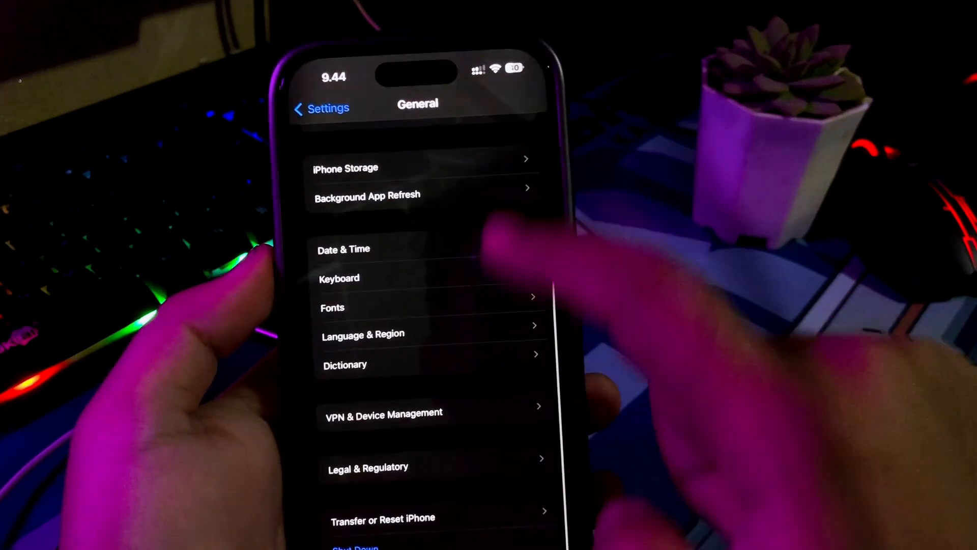
pyautogui.click(383, 412)
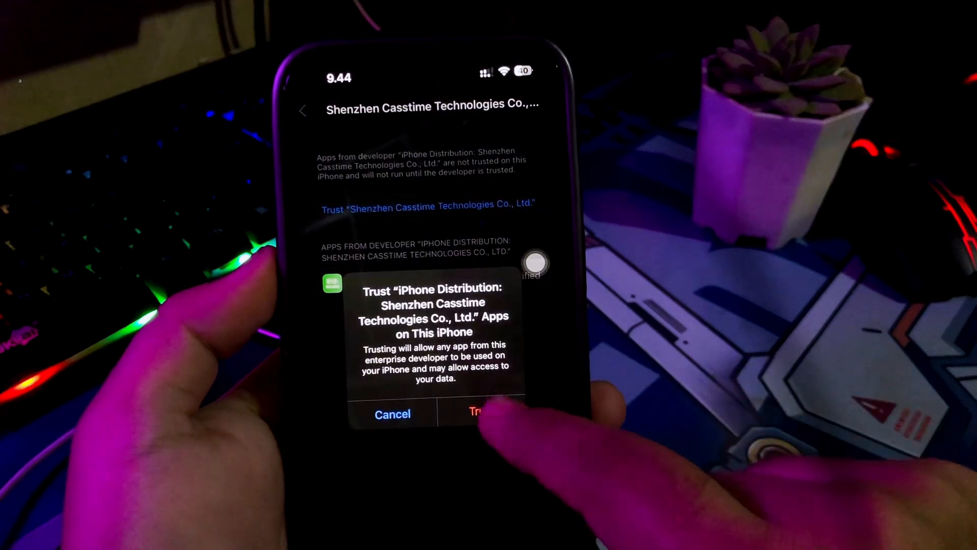
pyautogui.click(482, 413)
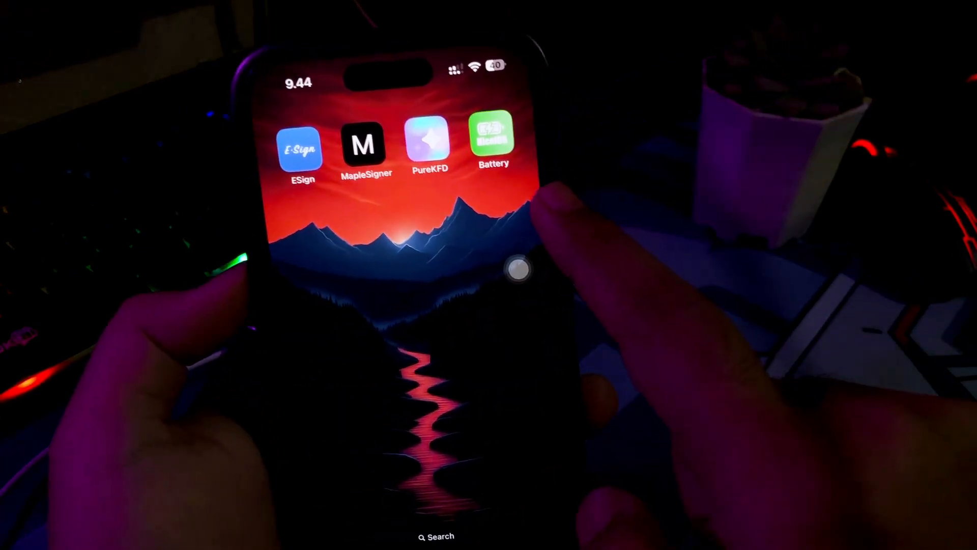
# Launch the Battery app from the home screen, then return in Safari to NiceBattery.ipa's CocoCloud share page.
pyautogui.click(493, 147)
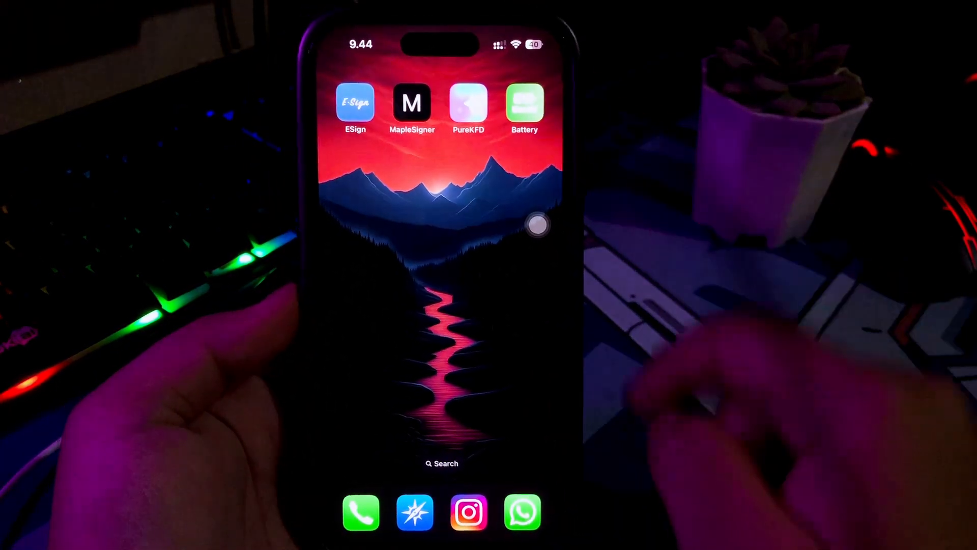
pyautogui.click(524, 103)
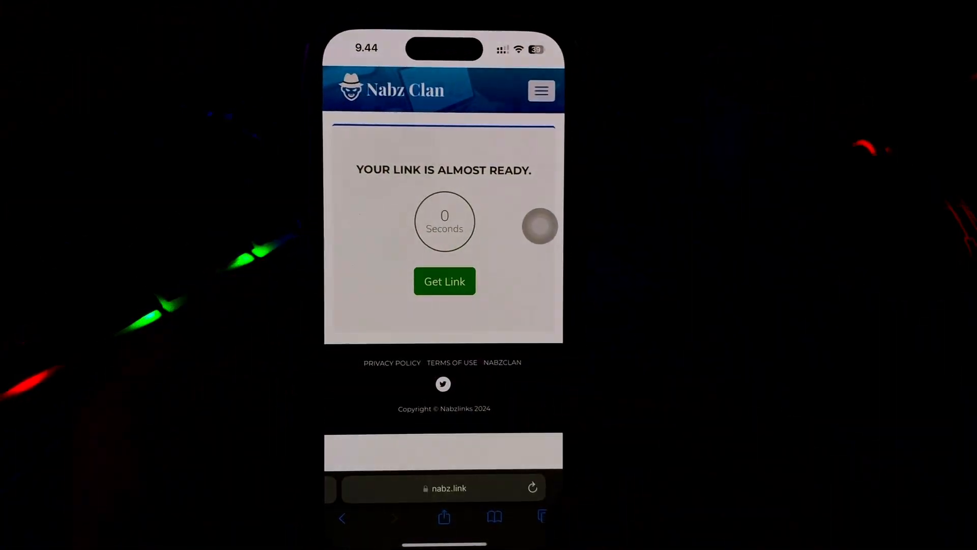
pyautogui.click(445, 280)
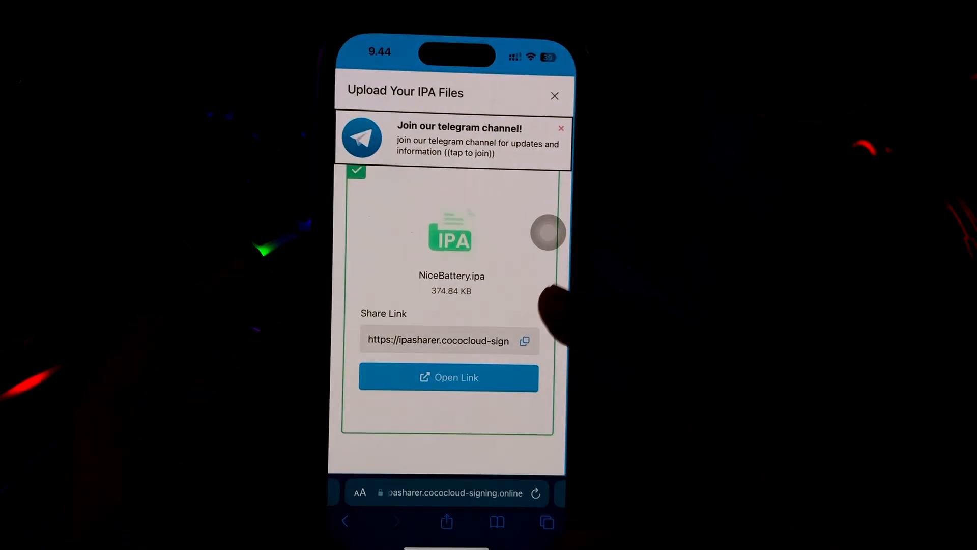